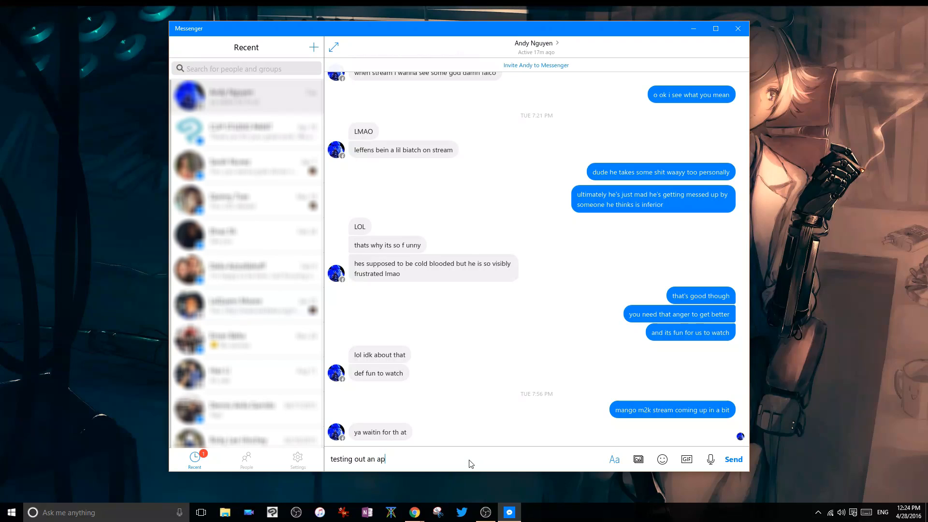
Send "testing out an app for work" then "don't mind me if i send a bunch of weird messages"
text(p for work)
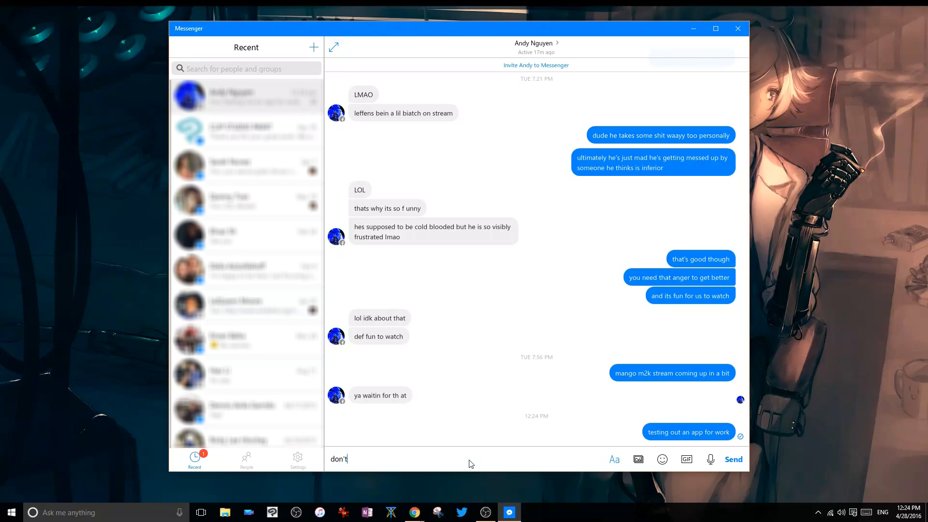
text(mind me if i)
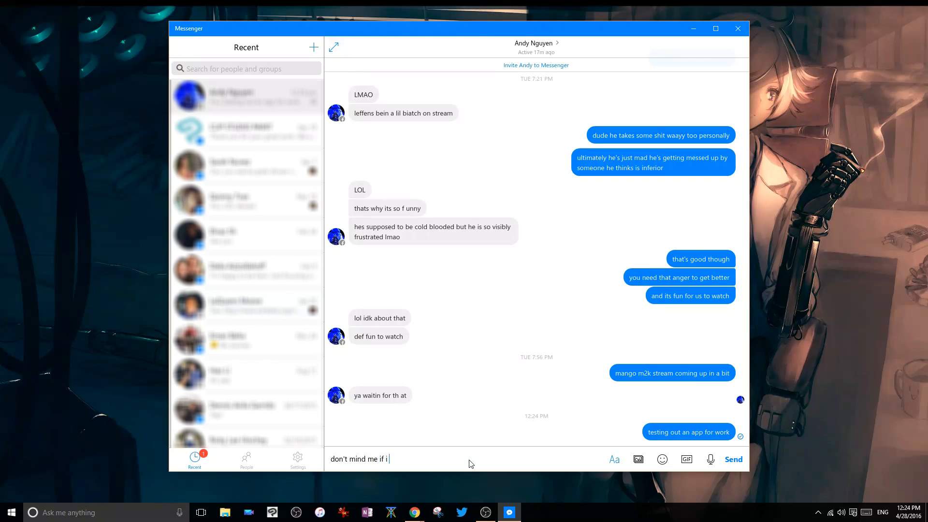
text(send a bunch)
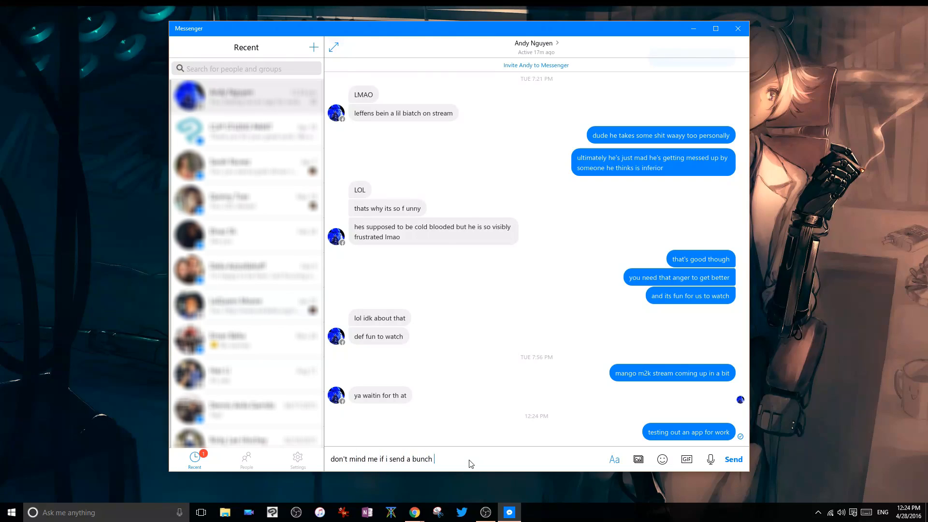
text(of weird messages)
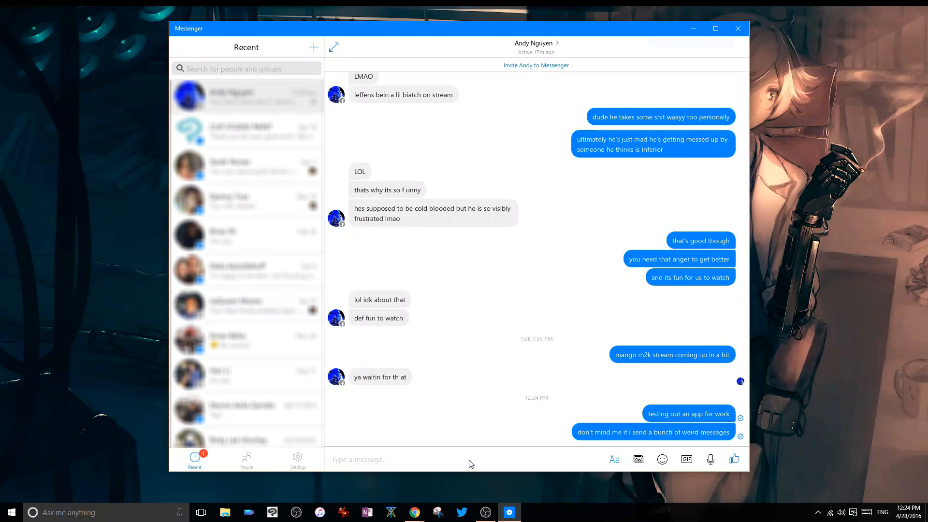
click(246, 458)
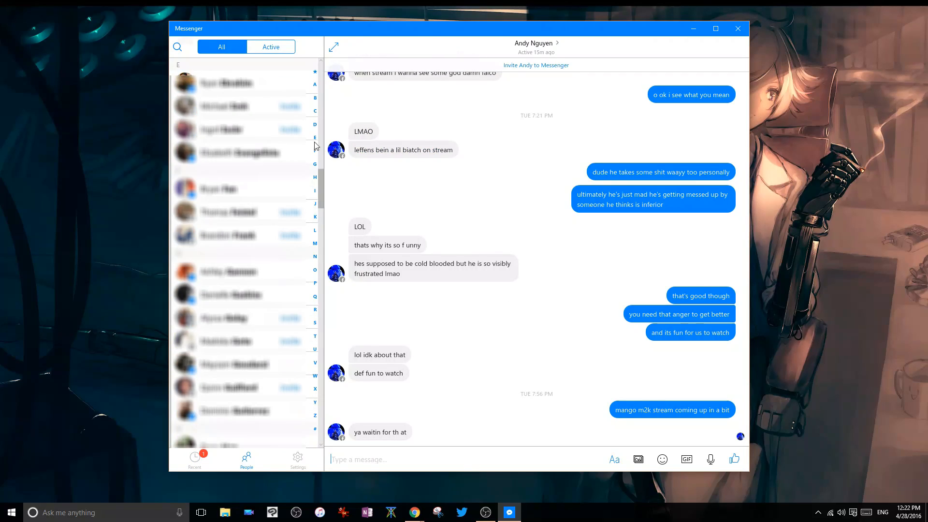
text(microso)
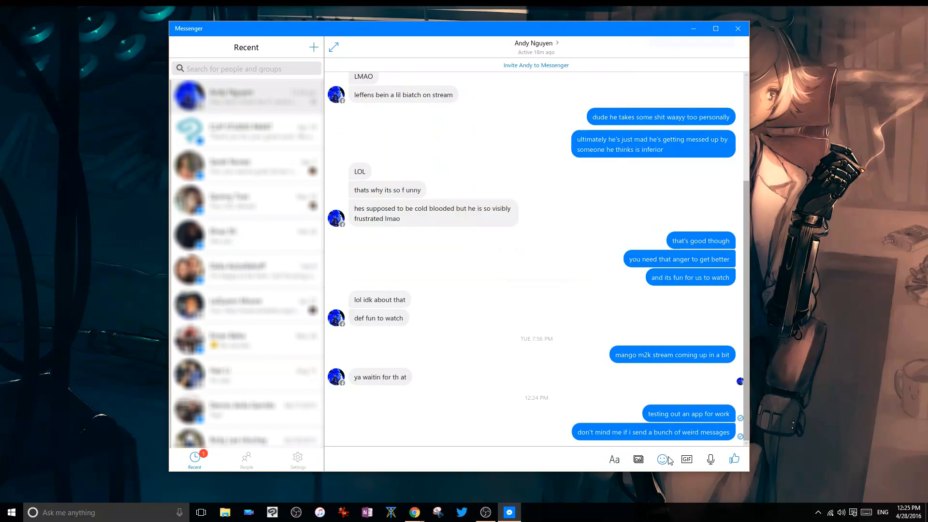
Get the free Virtual Reality Check pack from the Sticker Store and return to the chat
click(661, 459)
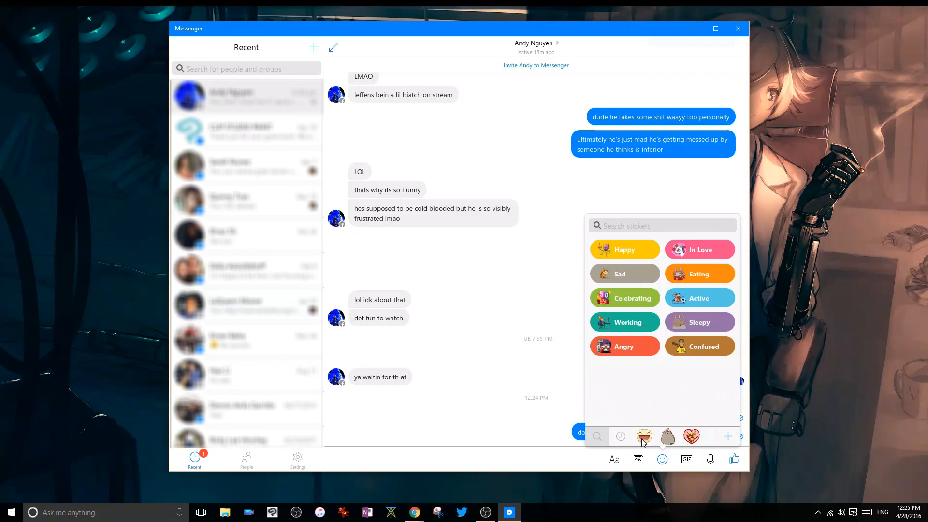
click(624, 250)
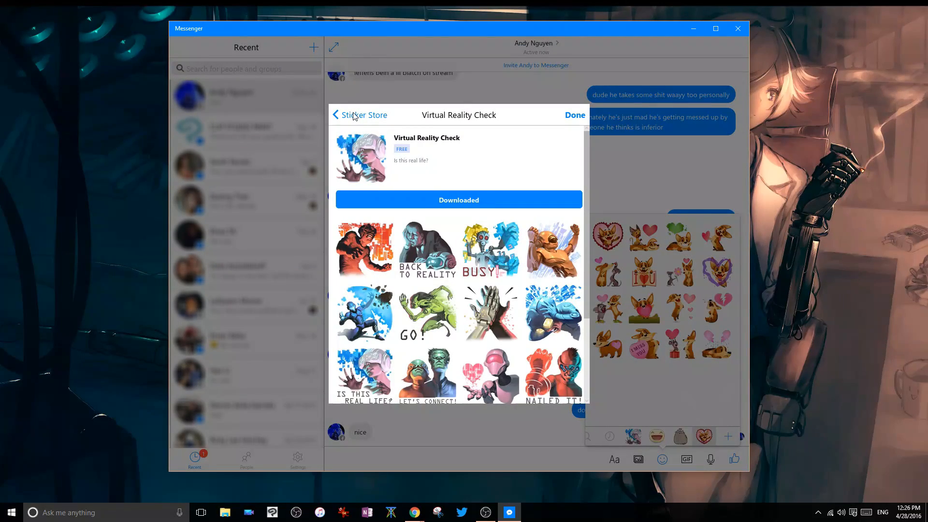
click(574, 115)
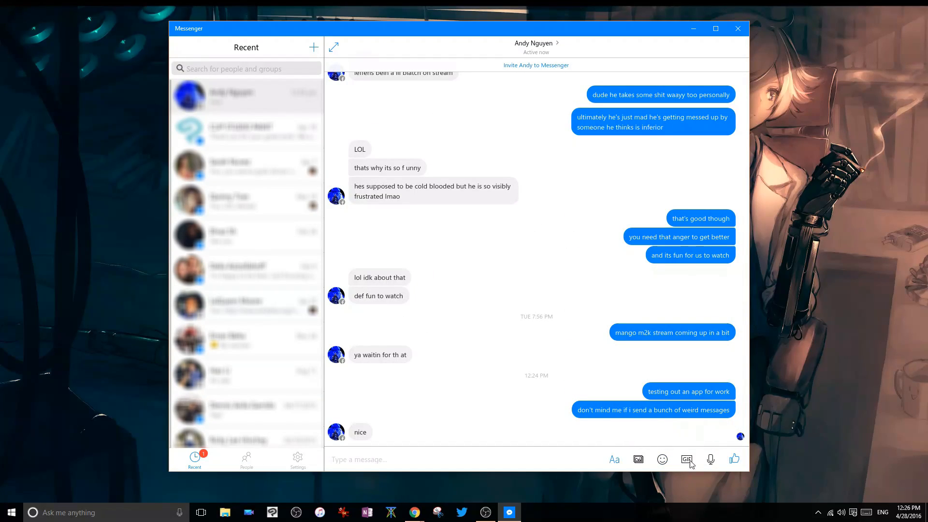
Browse through the trending GIFs in the GIF panel
click(686, 459)
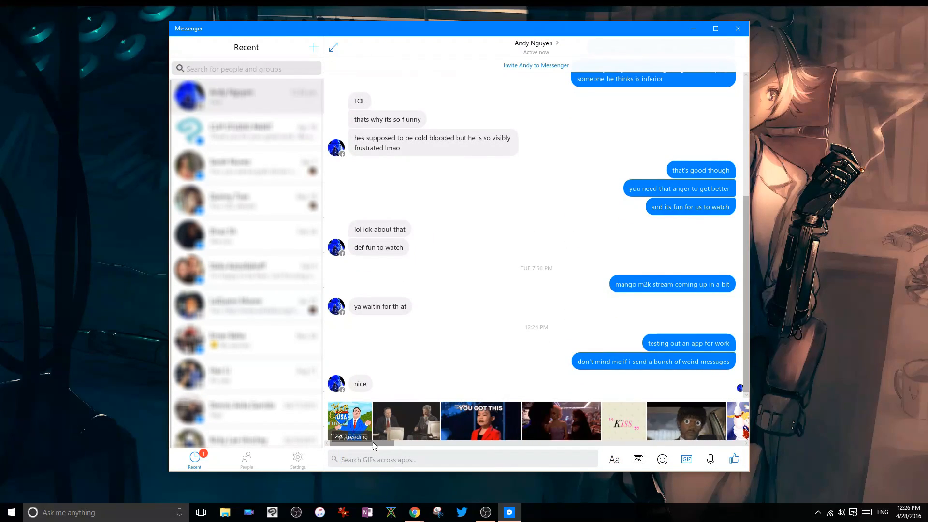
scroll(right, 3)
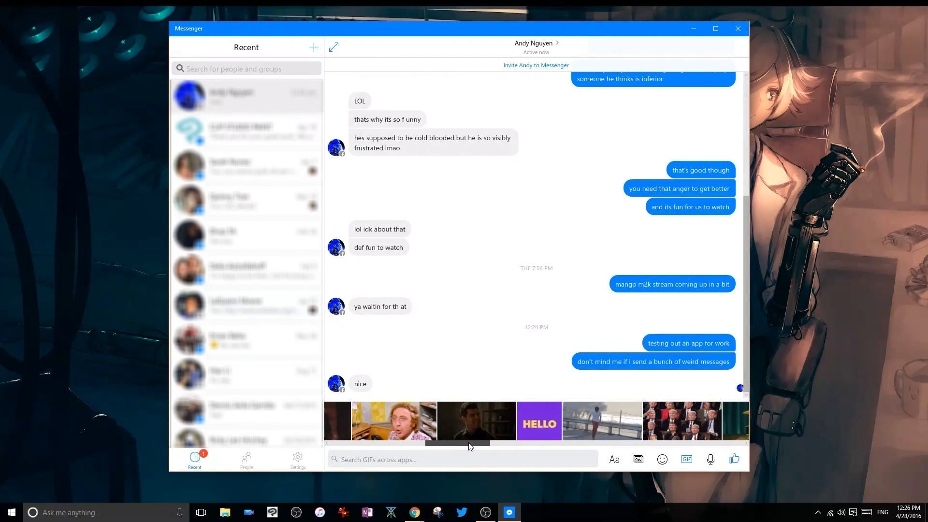
scroll(right, 3)
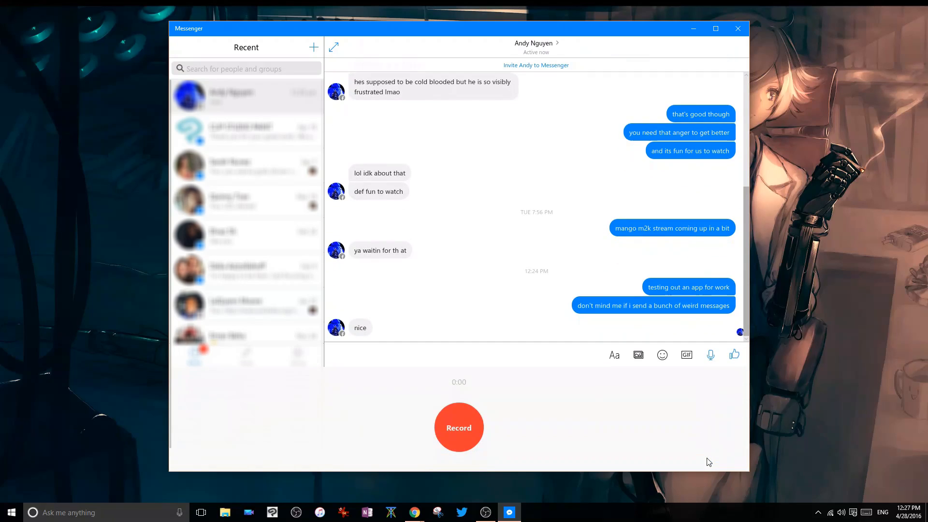
mouse_move(458, 427)
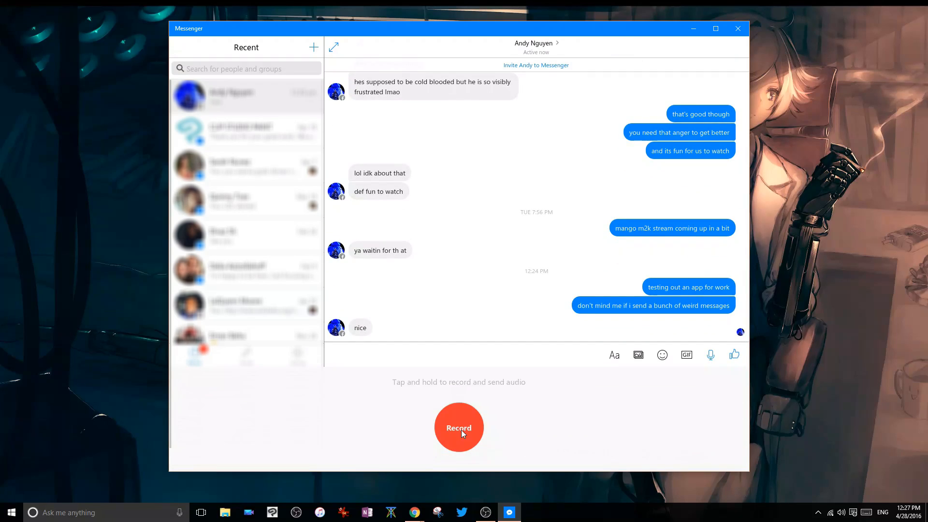
mouse_move(460, 431)
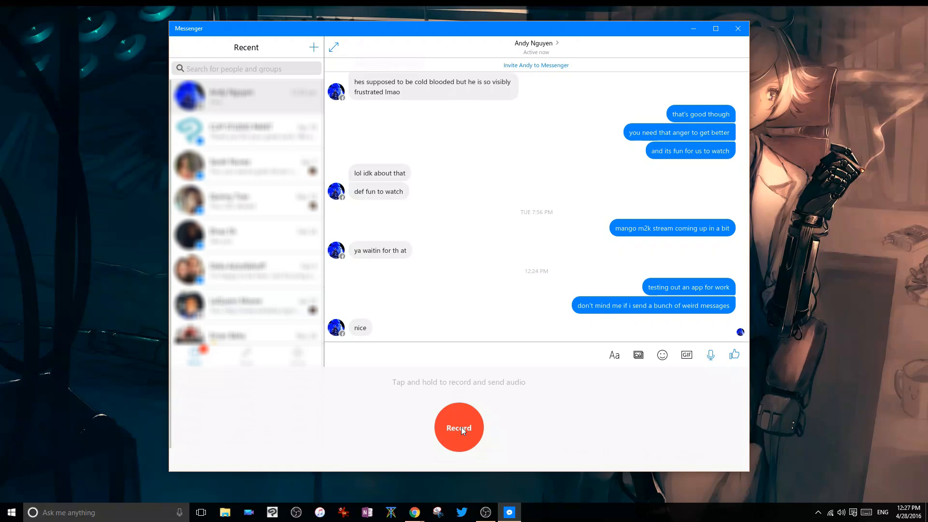
Record and send a few short voice clips to the conversation
click(458, 427)
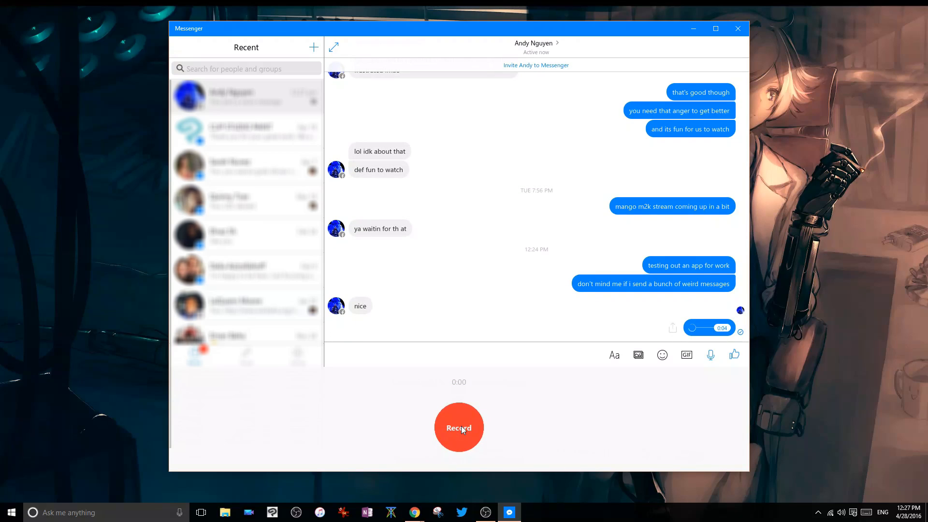
click(458, 427)
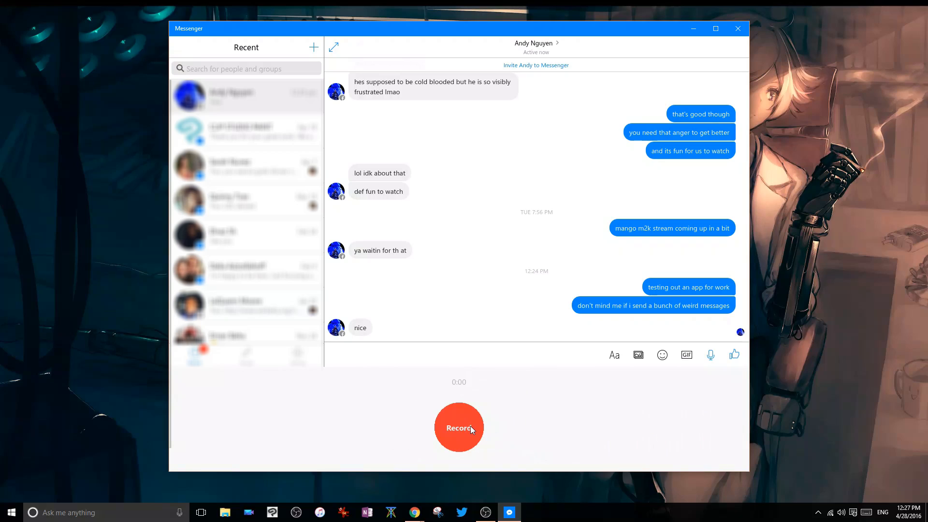
click(297, 458)
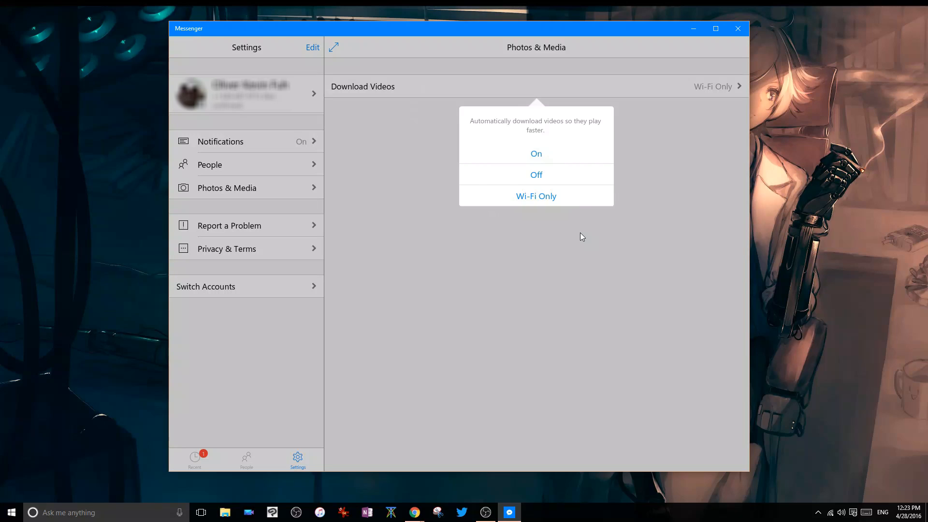
mouse_move(568, 236)
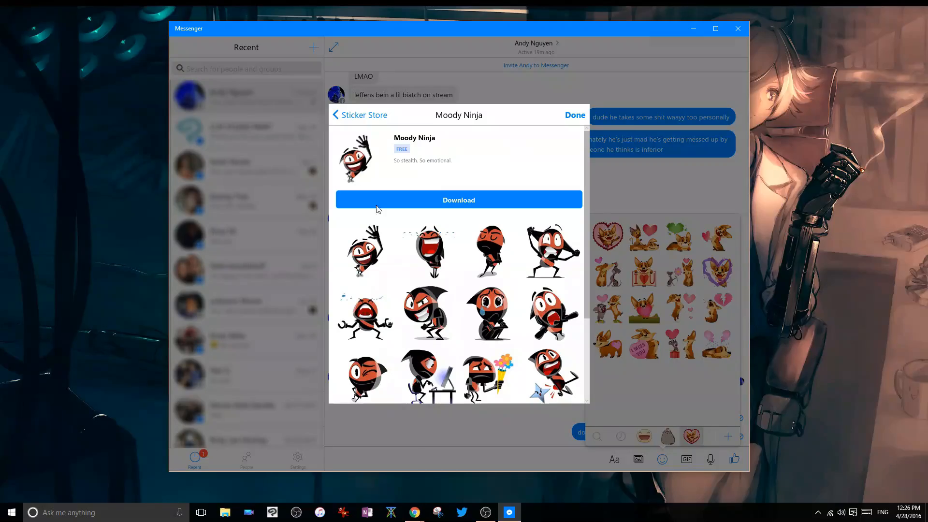
Return from the Moody Ninja pack details to the Sticker Store's Featured list
click(359, 115)
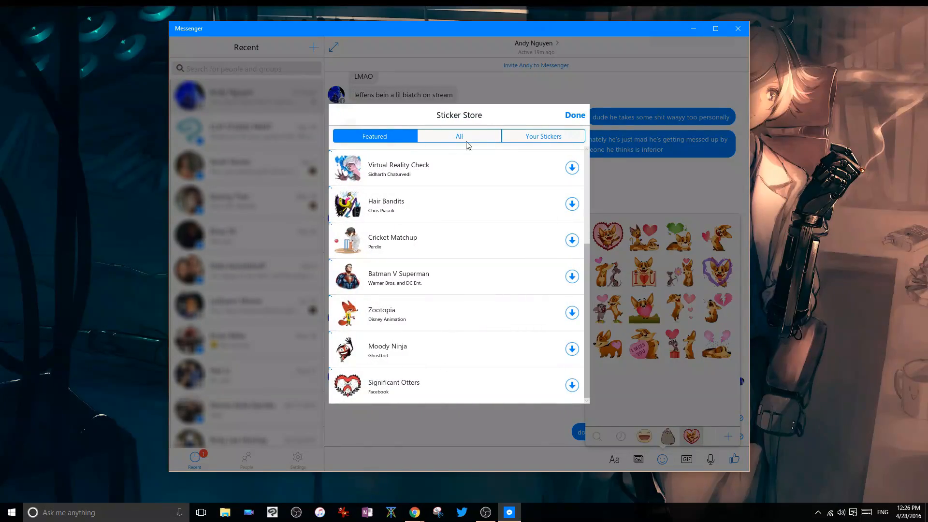